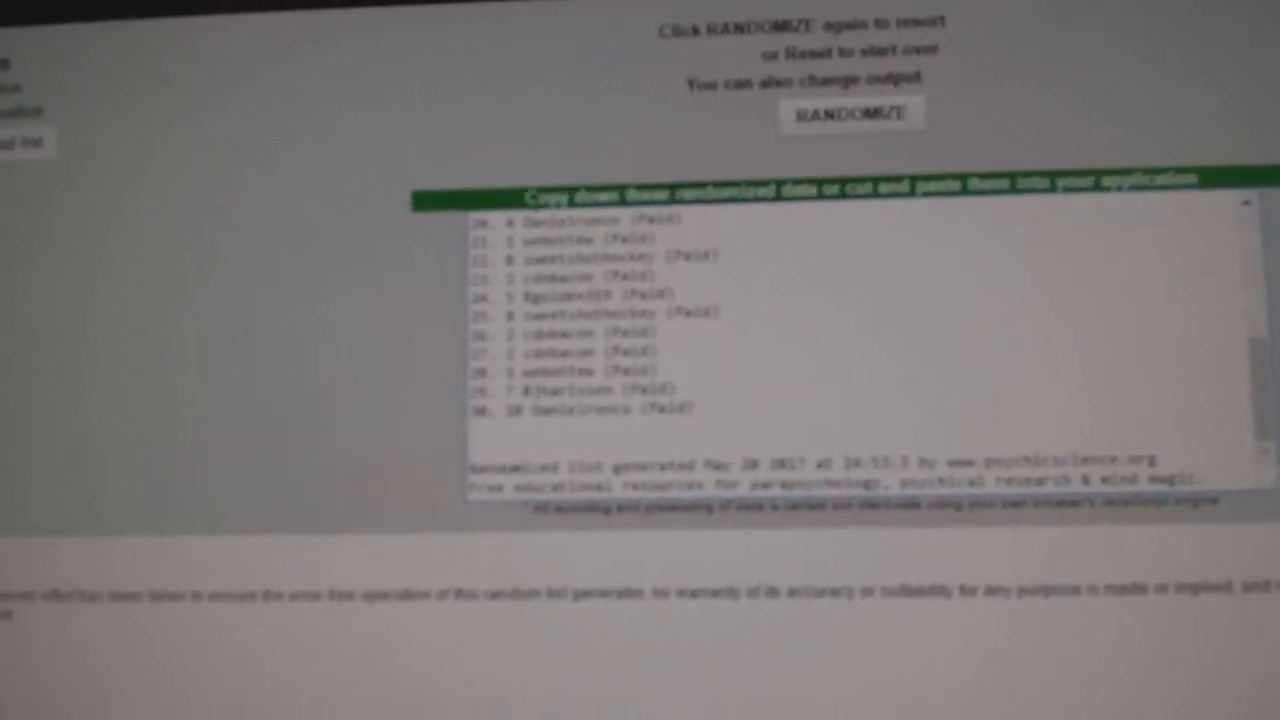
Step: Randomize the hockey team city list so it starts Montreal, Chicago, Ottawa, Buffalo
left_click(850, 112)
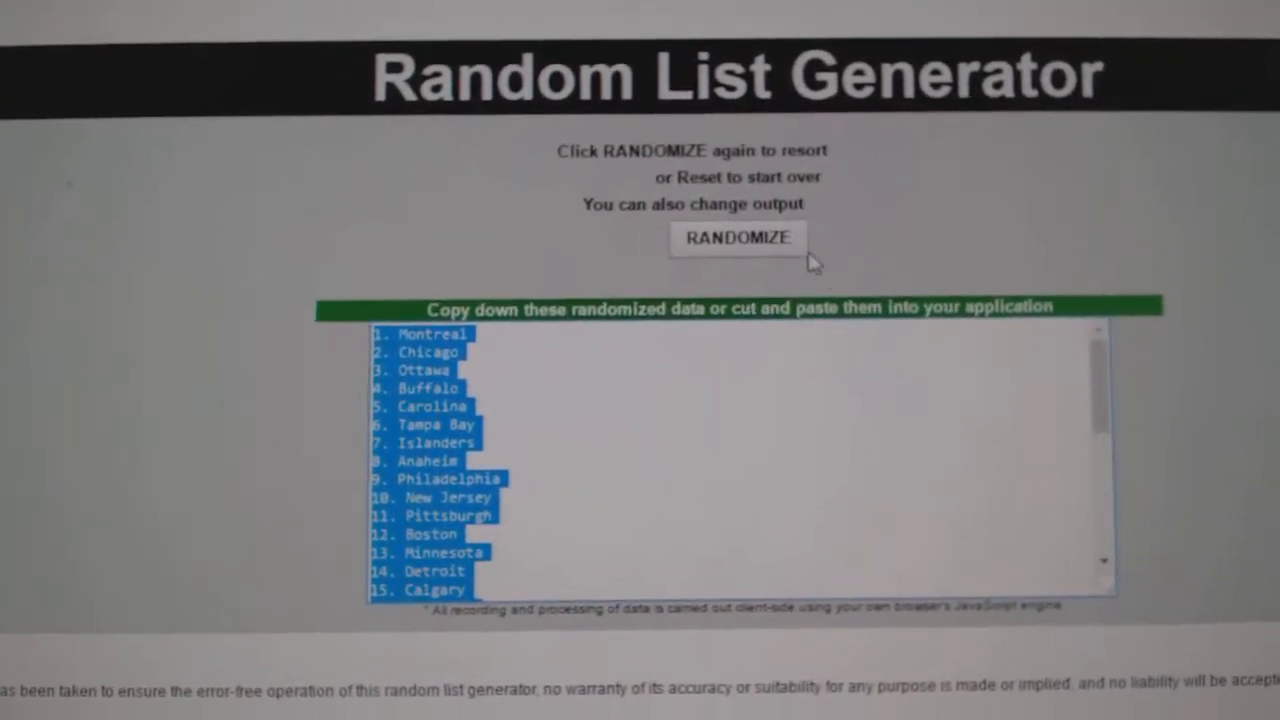
left_click(737, 238)
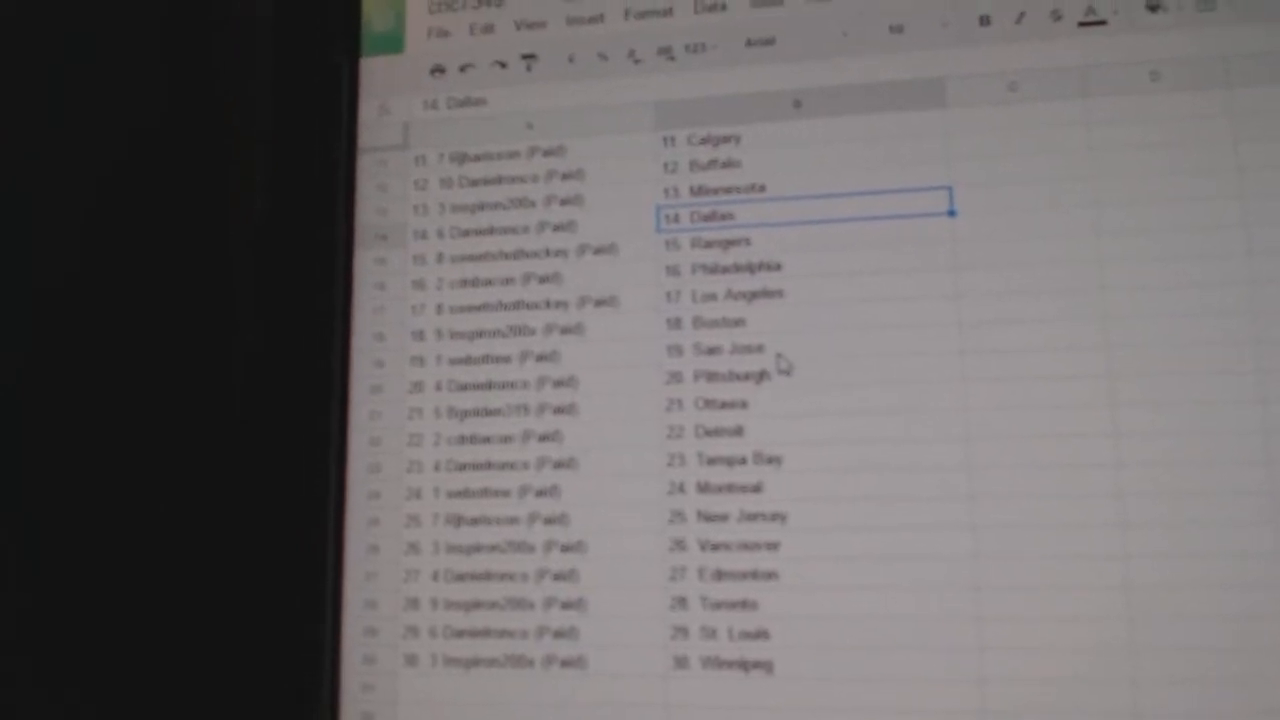
Step: Scroll down the sheet and select the Montreal team entry in column B
scroll("down", 3)
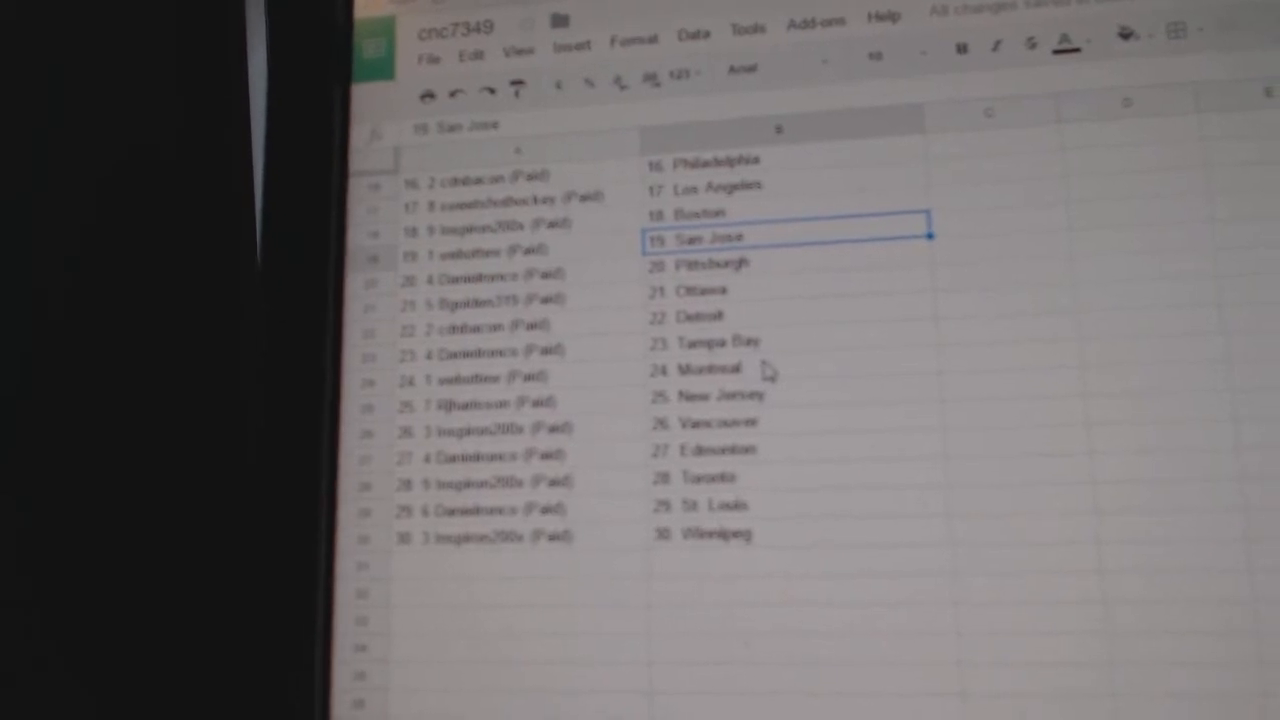
left_click(778, 363)
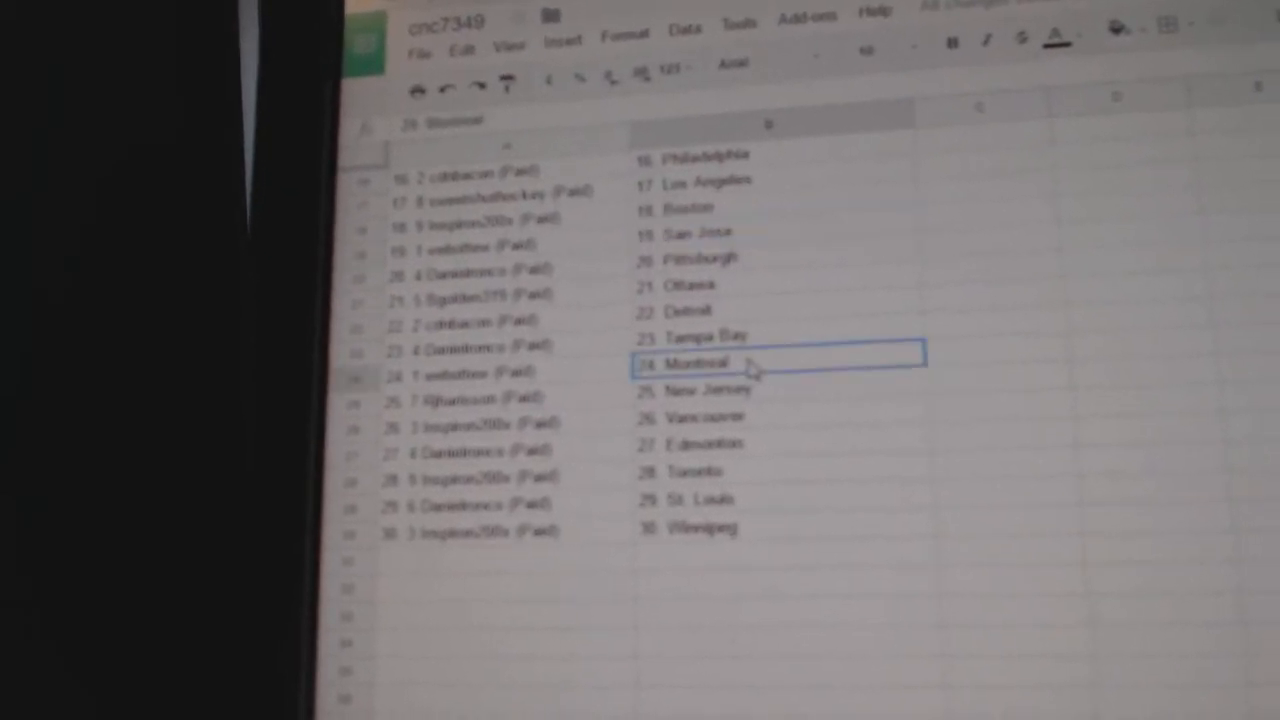